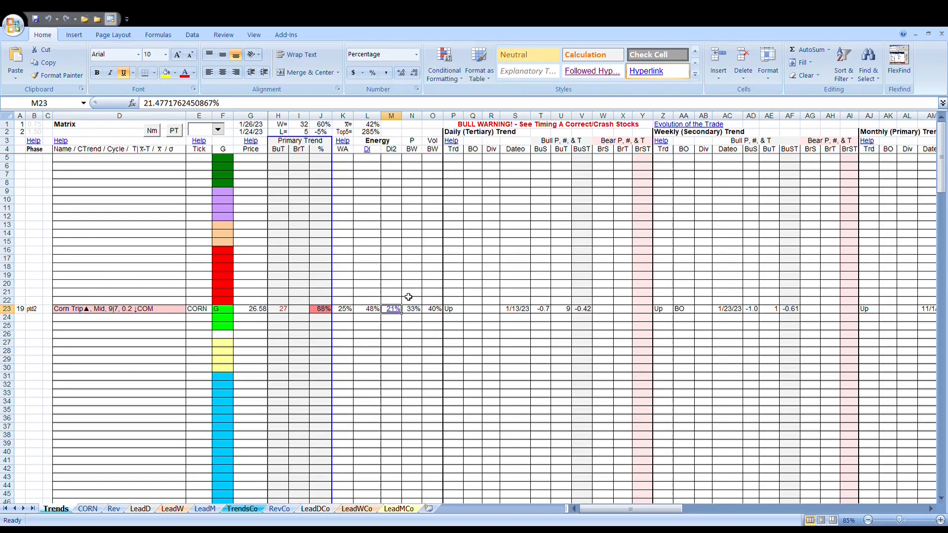
pyautogui.moveTo(352, 326)
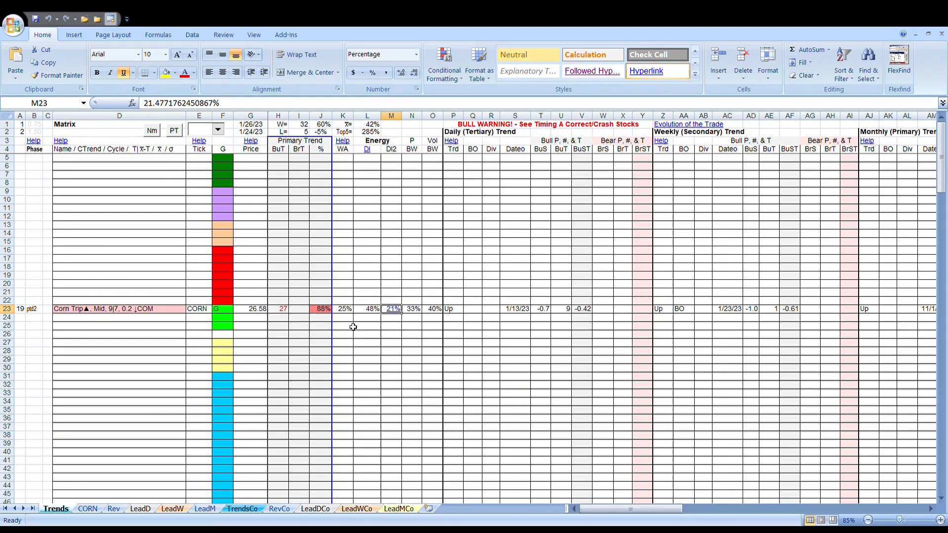
pyautogui.moveTo(344, 351)
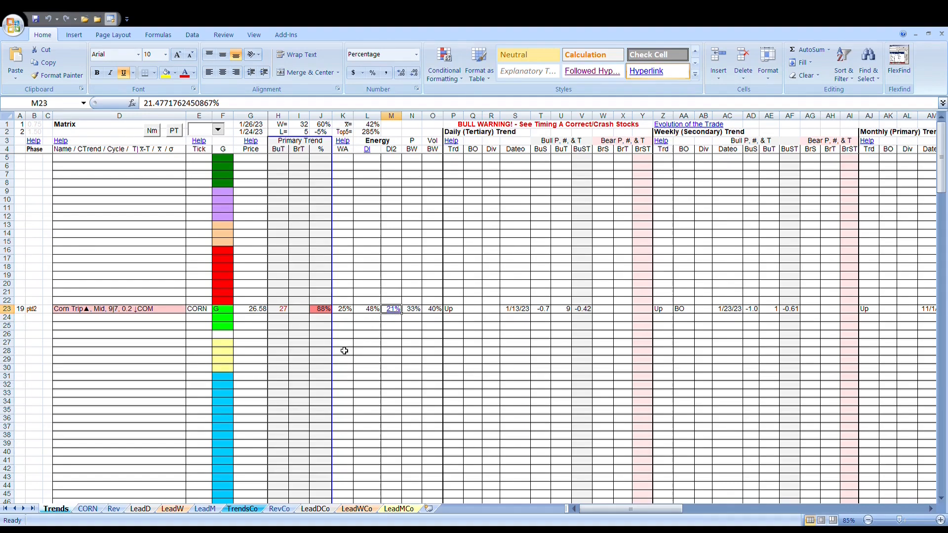
pyautogui.moveTo(138, 261)
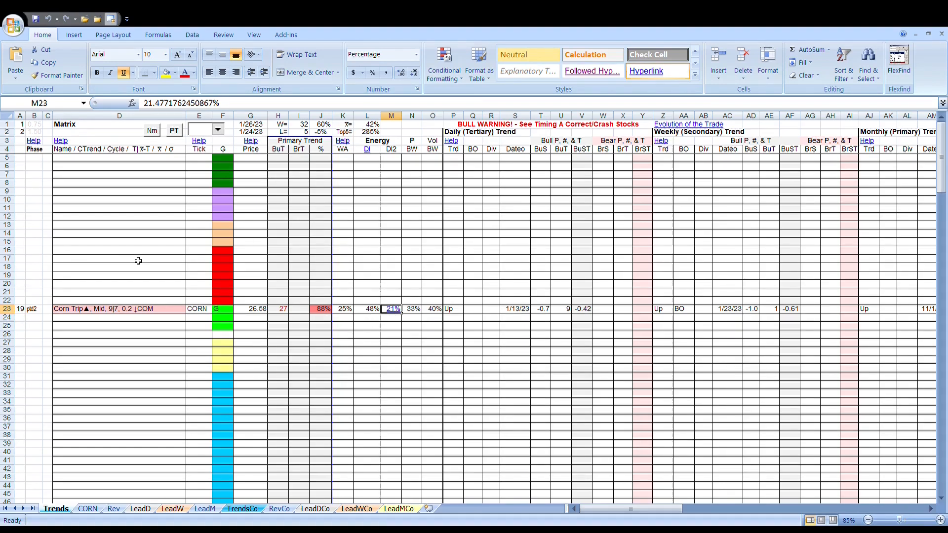
pyautogui.moveTo(341, 275)
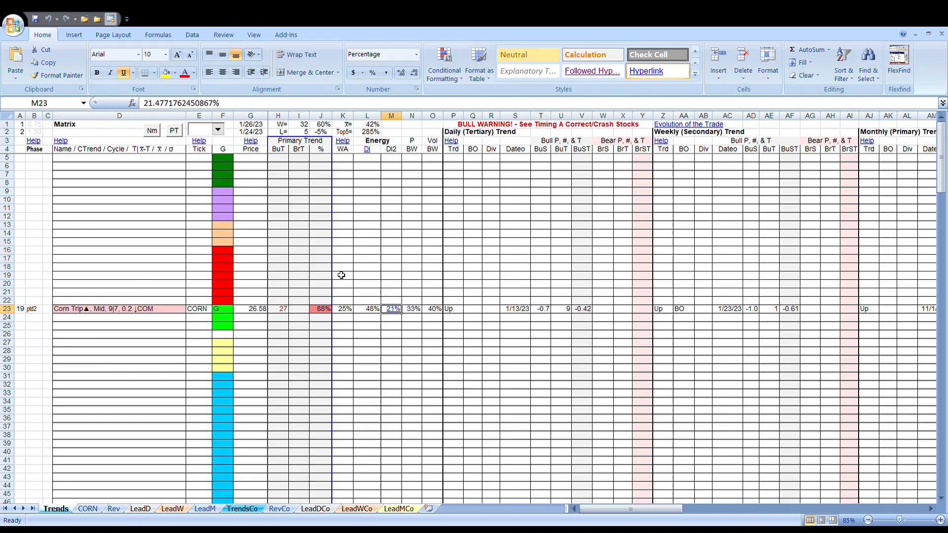
pyautogui.moveTo(320, 330)
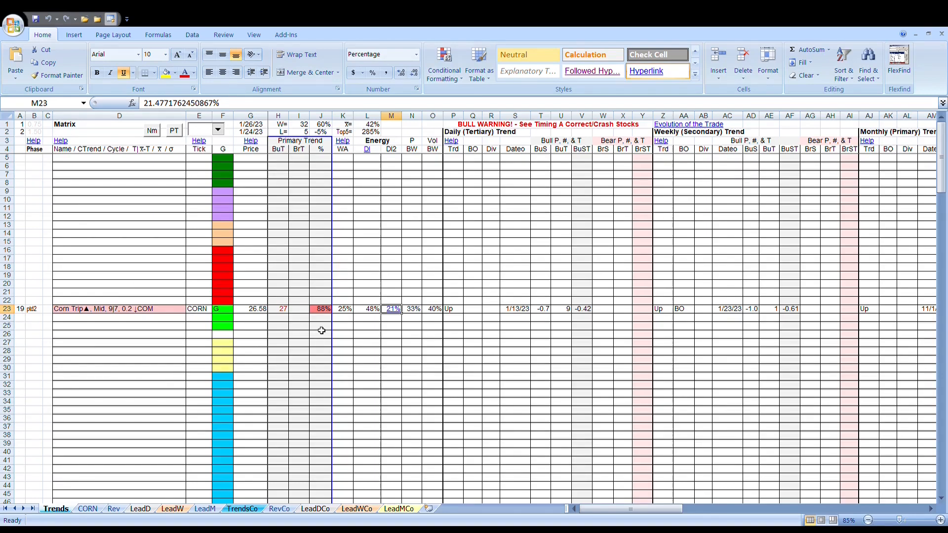
pyautogui.moveTo(384, 282)
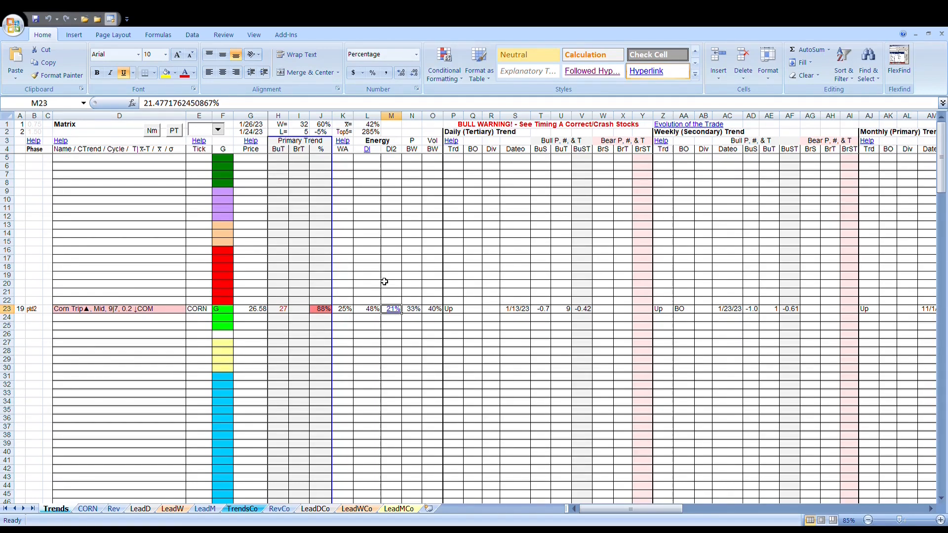
pyautogui.moveTo(361, 246)
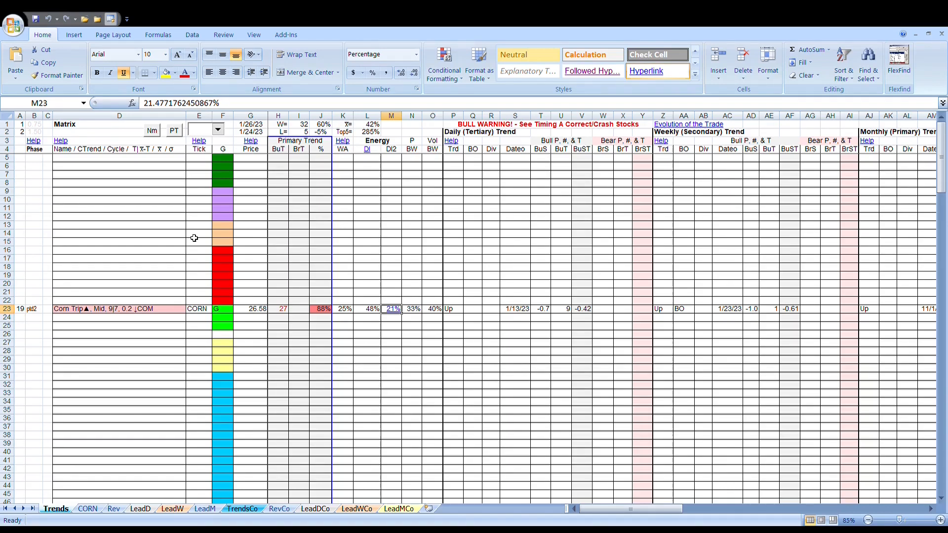
pyautogui.moveTo(287, 355)
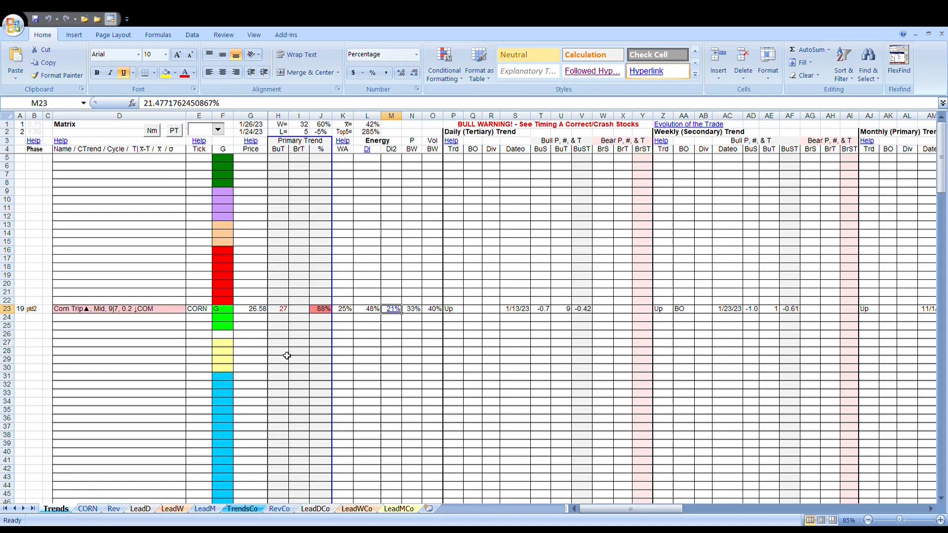
# - Open the CORN worksheet with the Teucrium Corn Fund price chart and volume bars
pyautogui.click(87, 508)
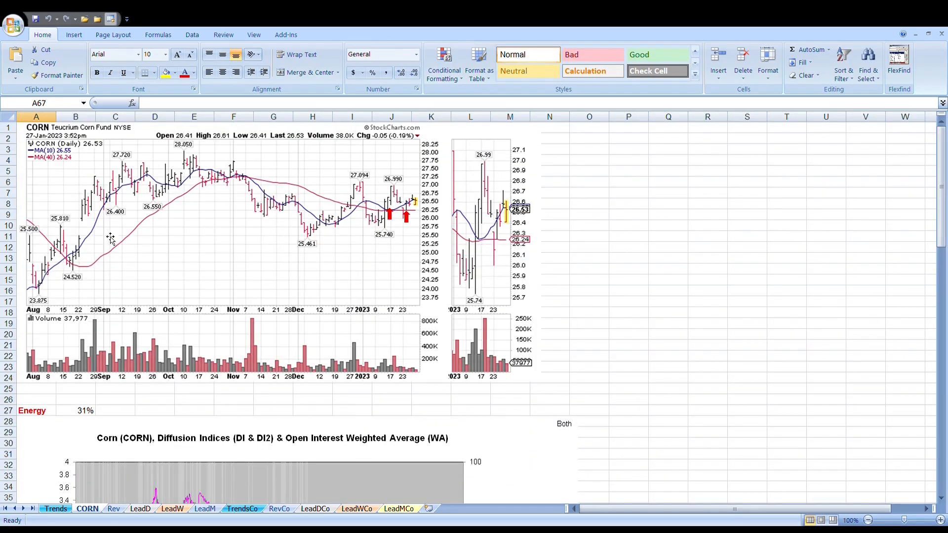
pyautogui.moveTo(180, 218)
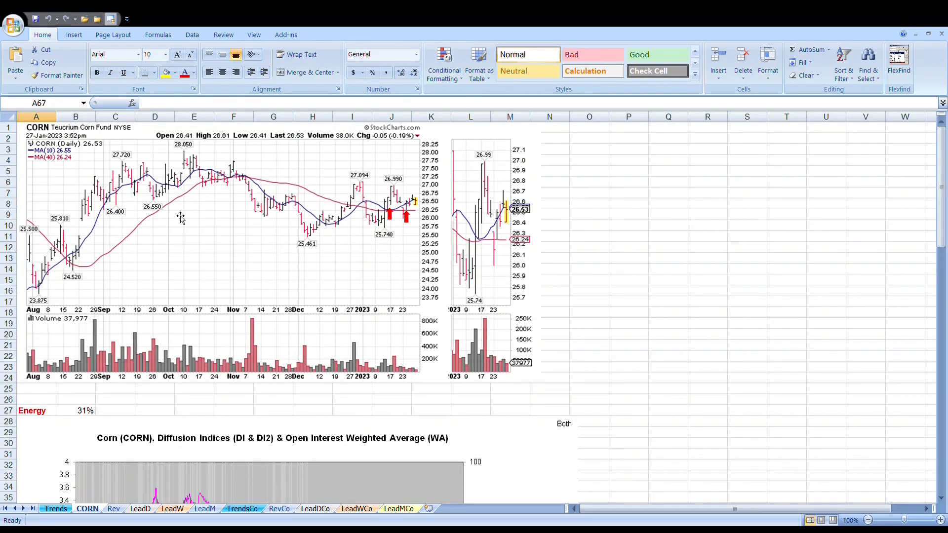